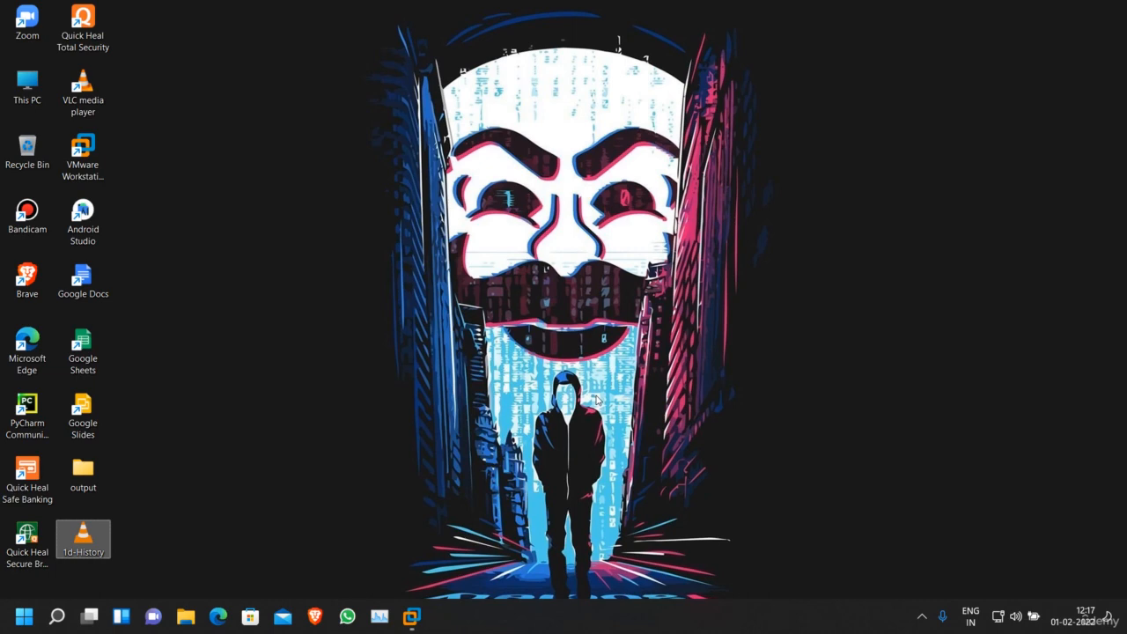
mouse_move(497, 246)
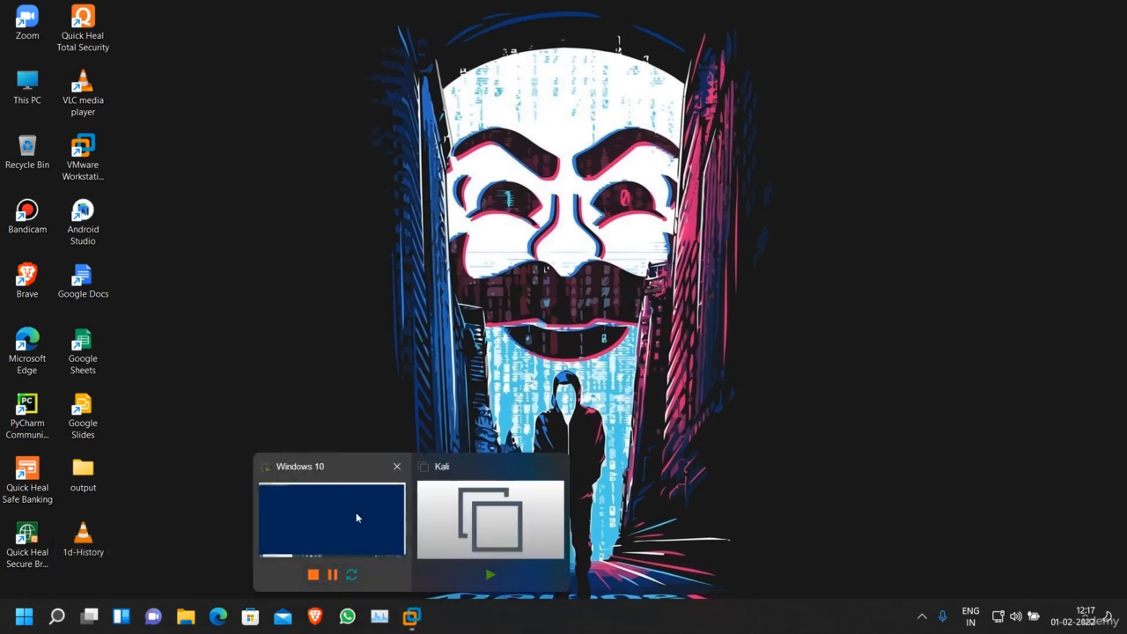
- Custom-scan 1d-History with Quick Heal, confirm no virus found, and close the report
left_click(331, 519)
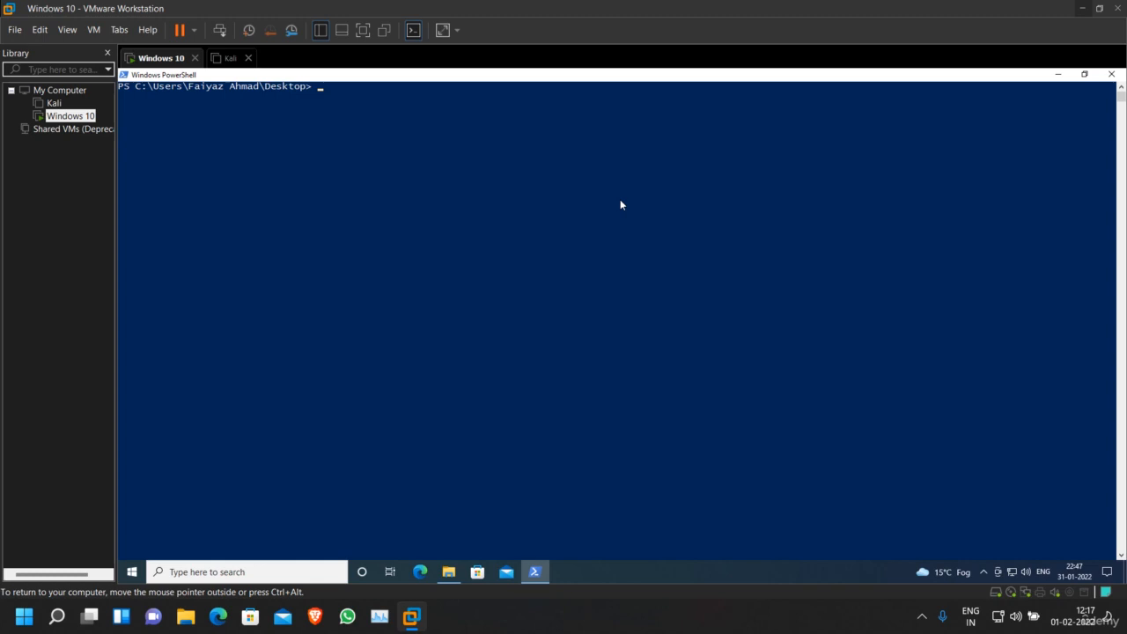
mouse_move(901, 215)
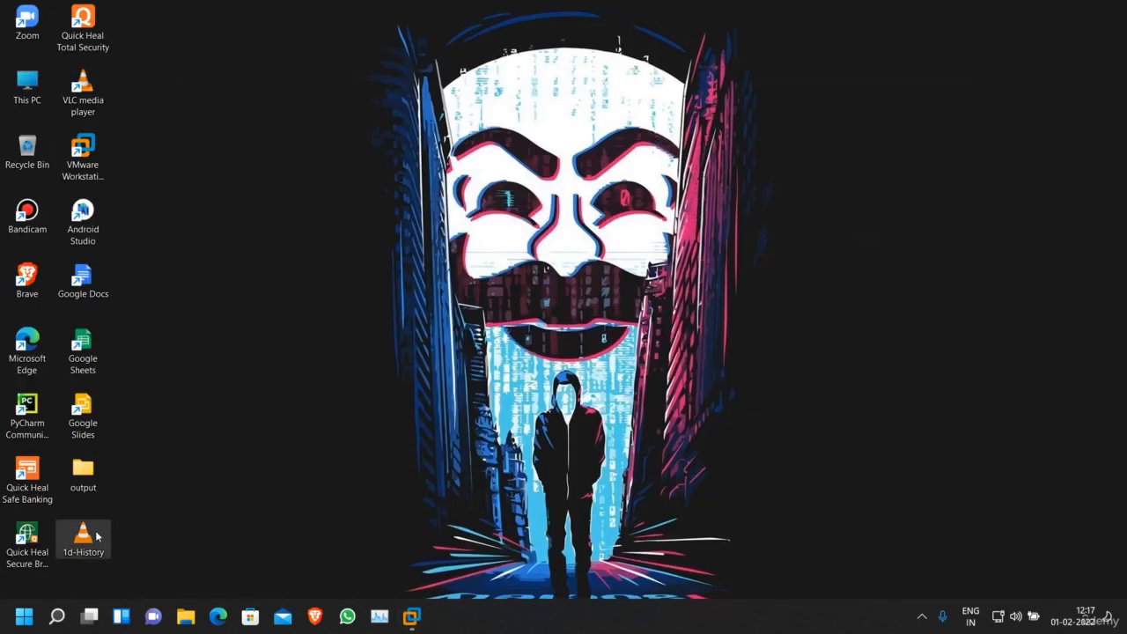
mouse_move(357, 400)
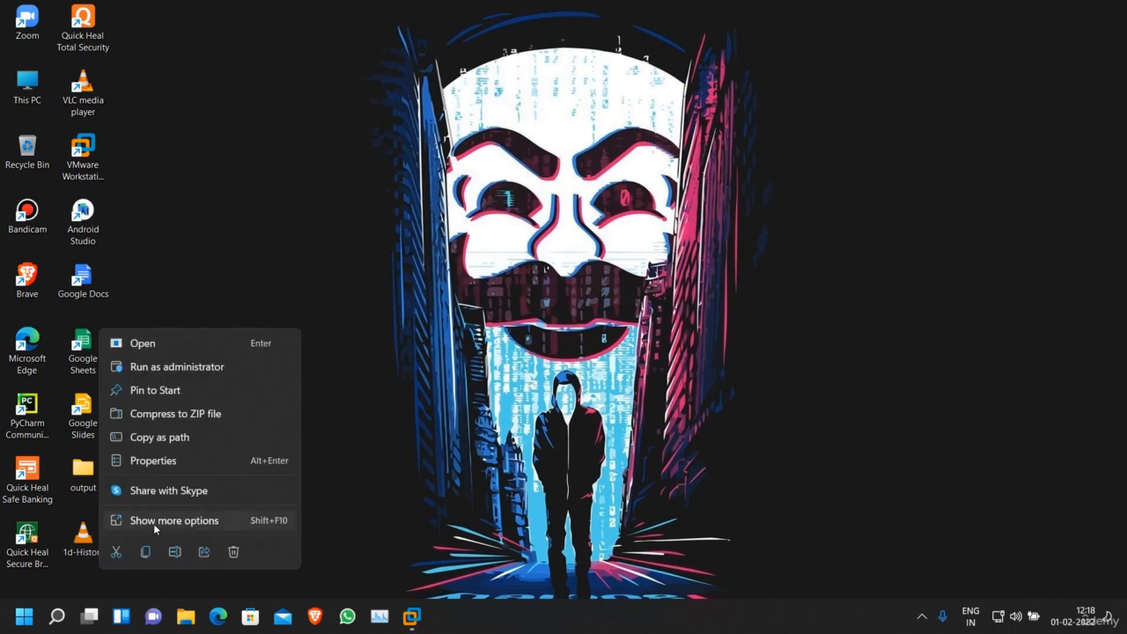
left_click(174, 520)
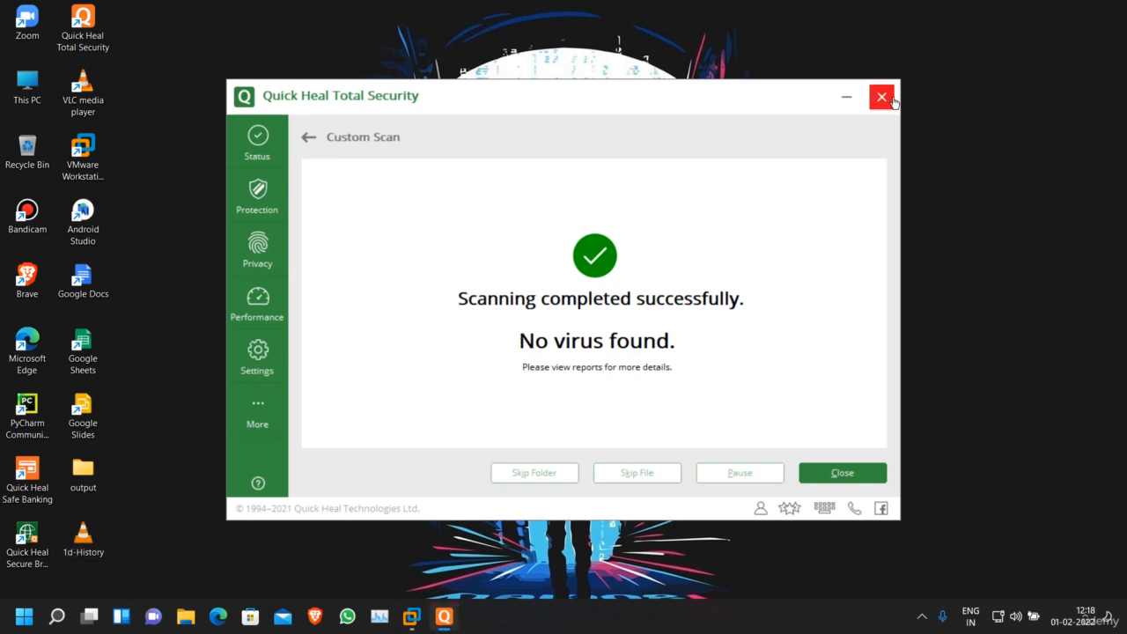
left_click(880, 96)
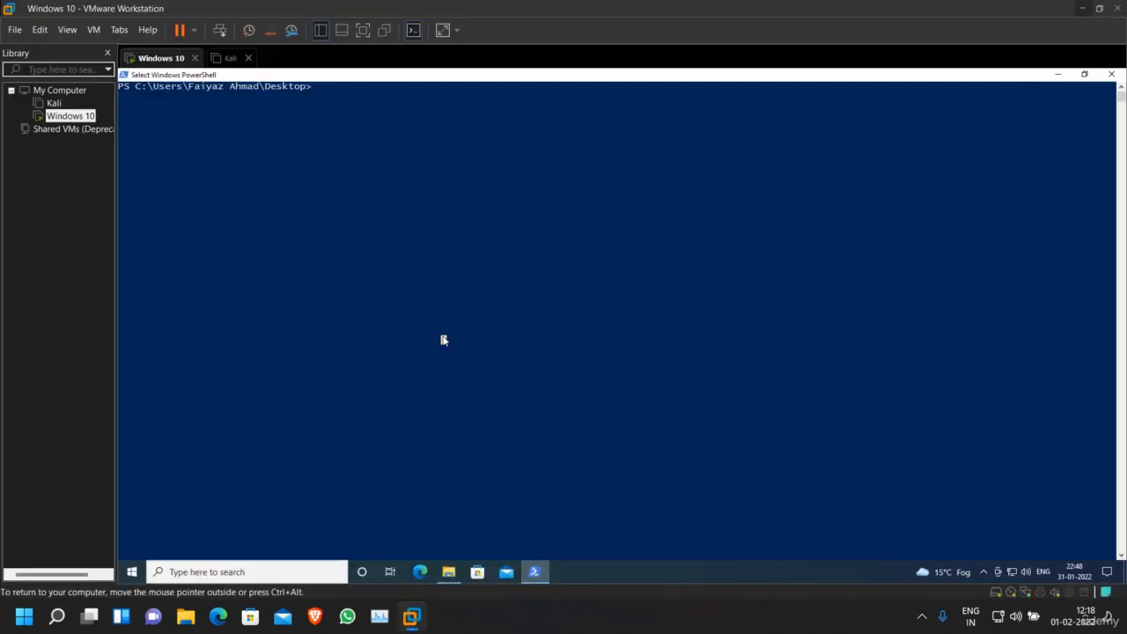
- Enter the python listener.py command at the VM's PowerShell prompt
type("python")
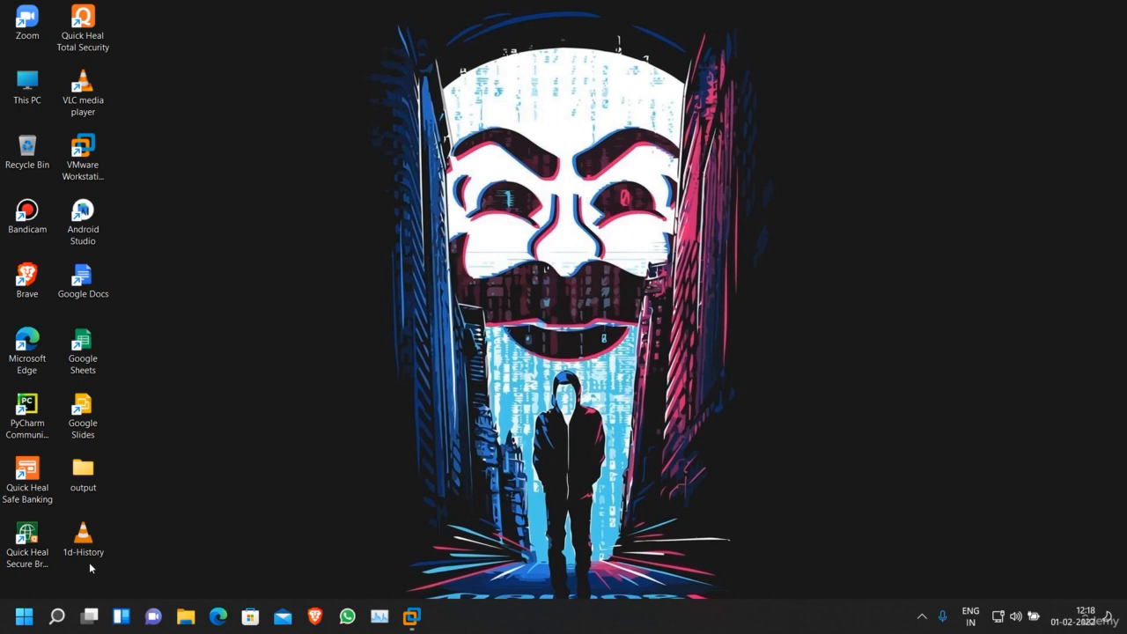
mouse_move(151, 491)
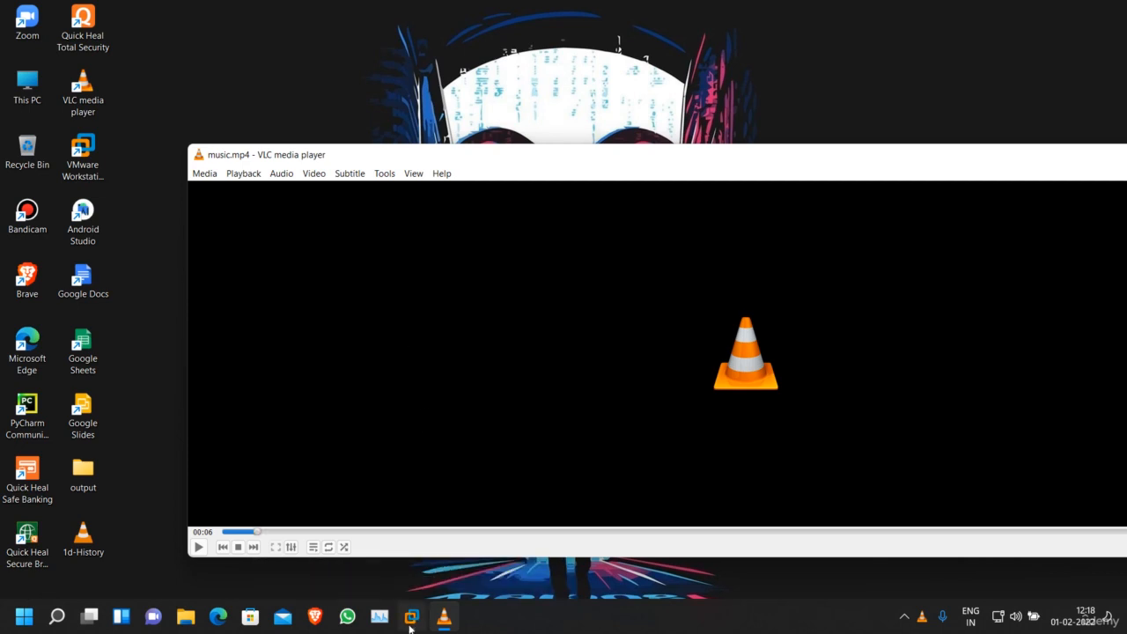
- Return to the VM to see the listener's connection from 192.168.47.1
left_click(411, 616)
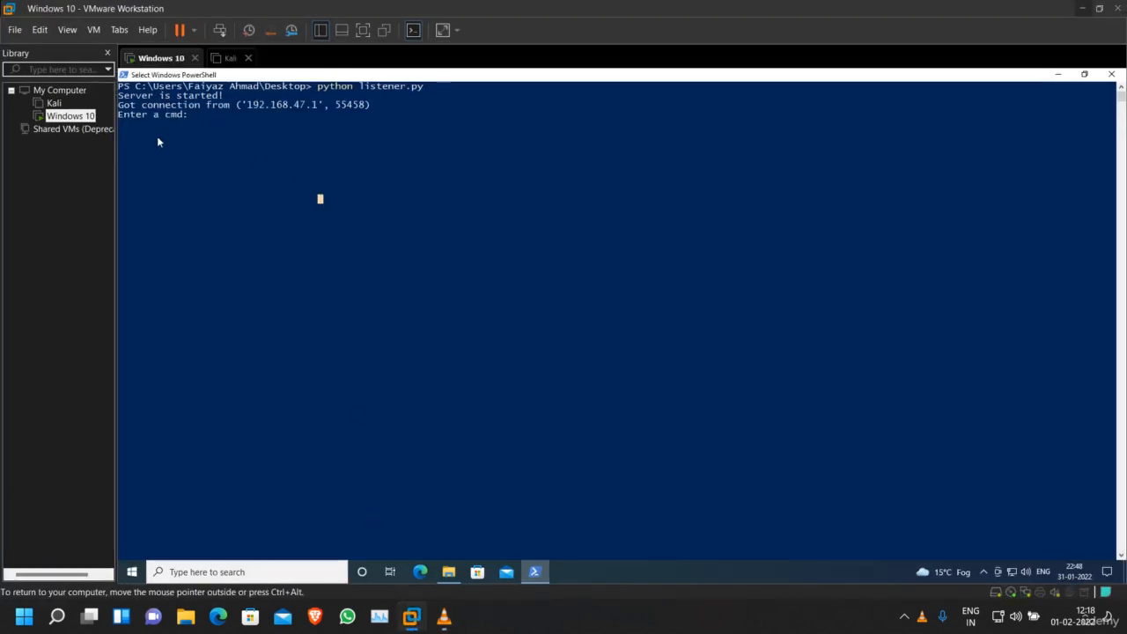
mouse_move(201, 119)
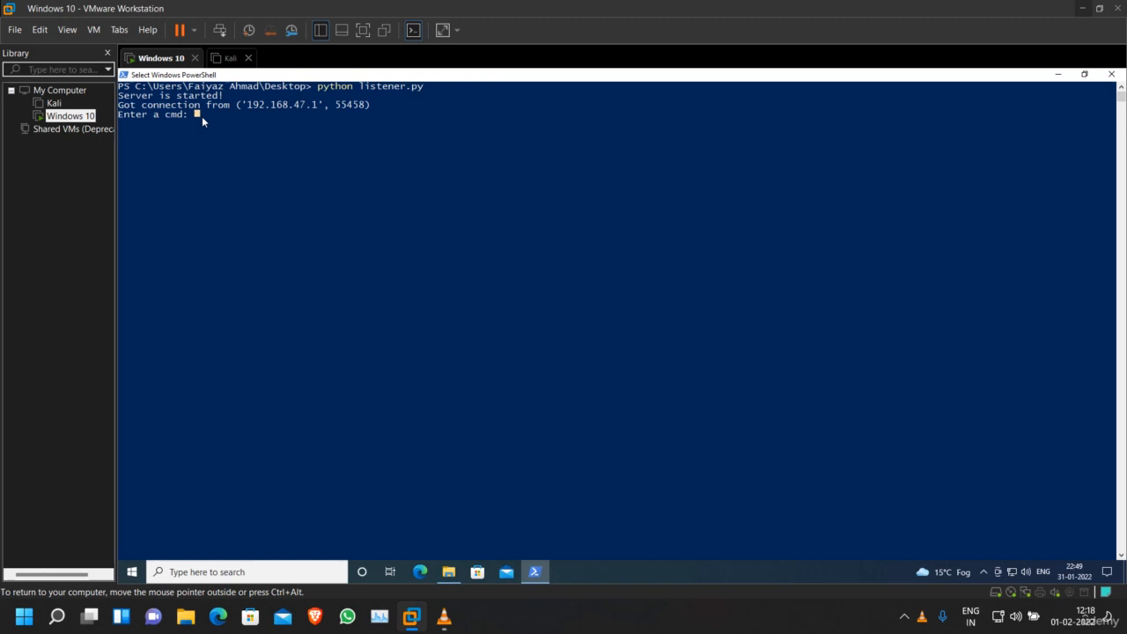
mouse_move(444, 615)
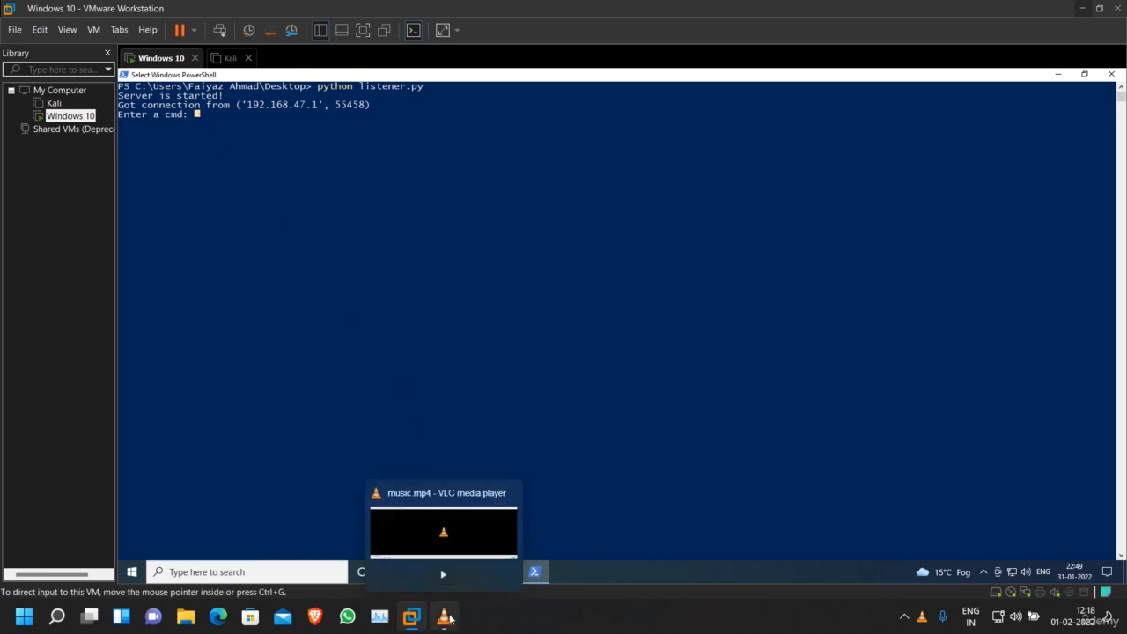
- Bring the music.mp4 VLC player window back up from its taskbar preview
left_click(443, 529)
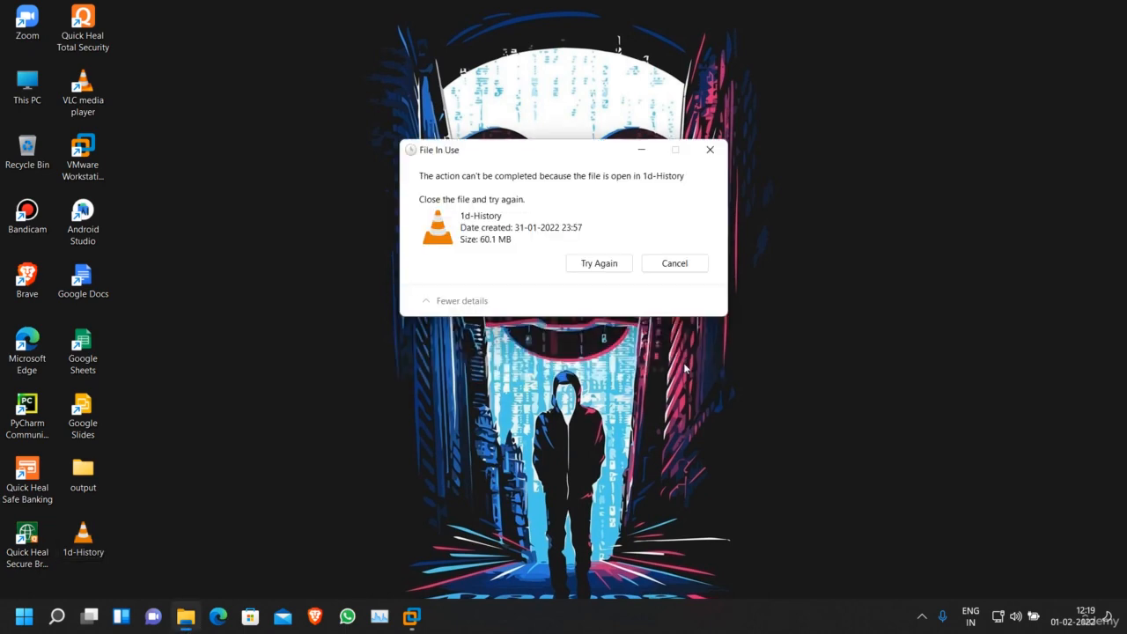
- Retry deleting 1d-History from the desktop via the File In Use dialog
left_click(599, 262)
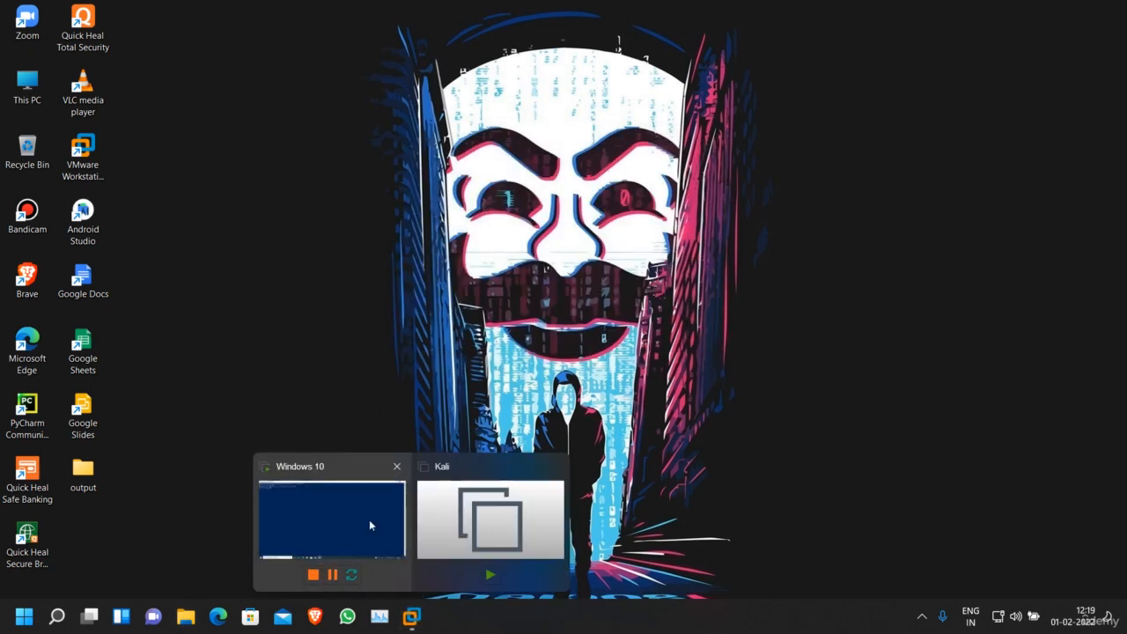
- In the VM's listener, run dir and whoami on the connection, then quit
left_click(332, 520)
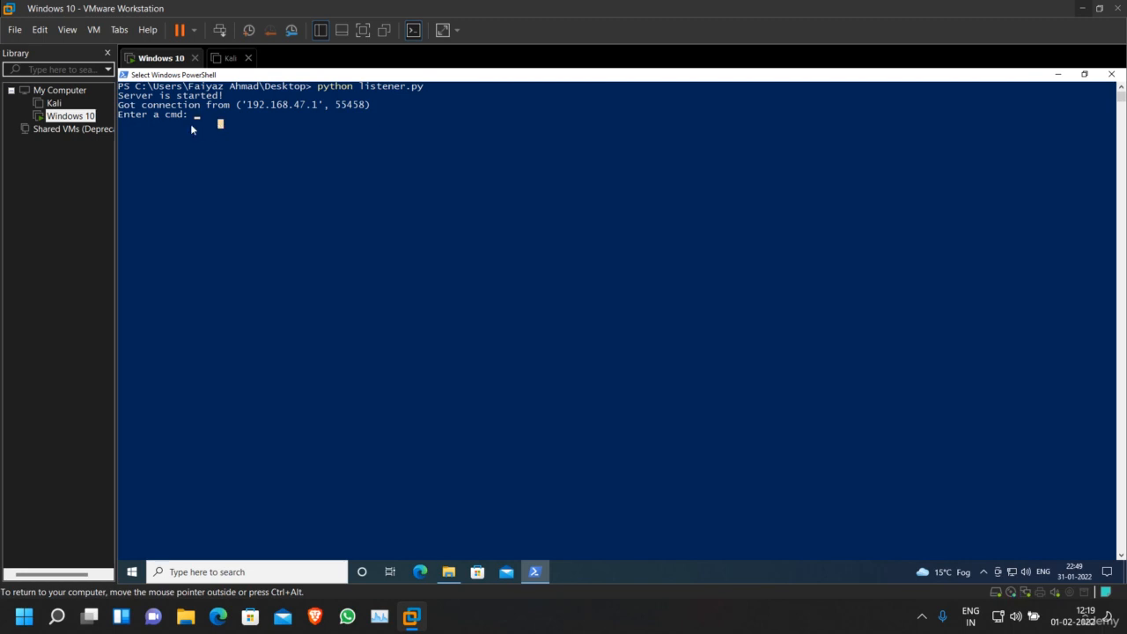
mouse_move(307, 135)
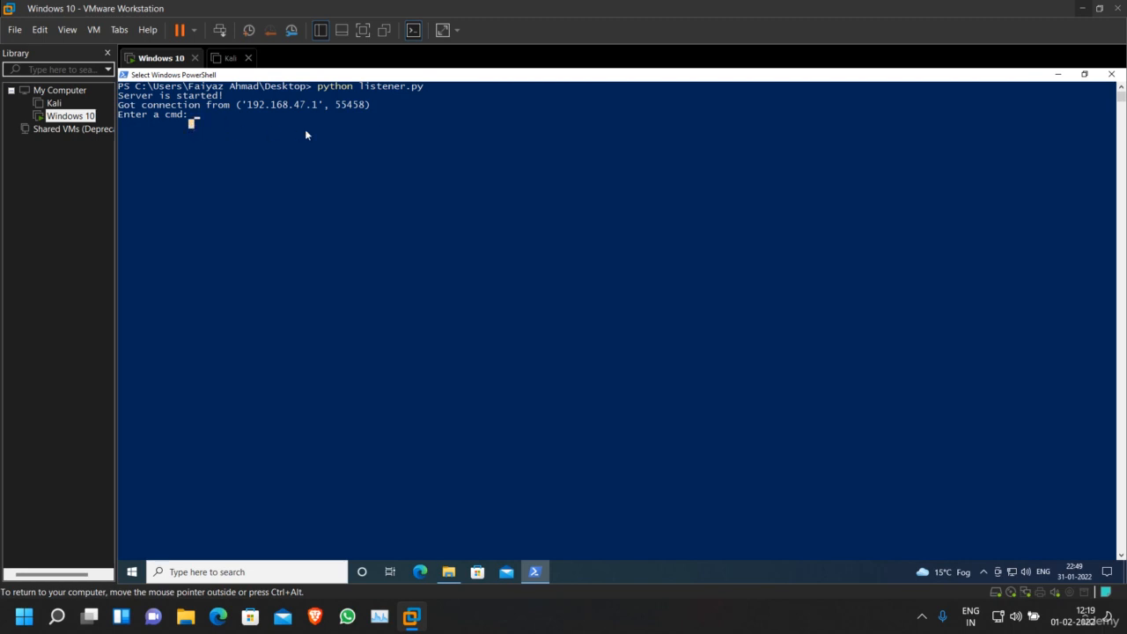
type("dir")
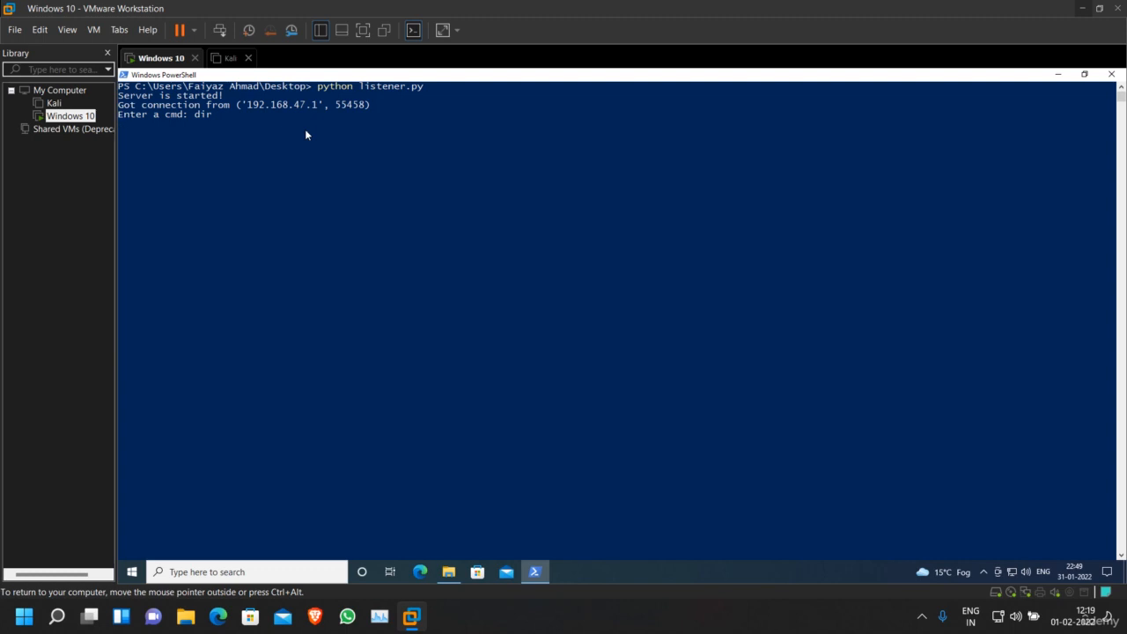
key("Return")
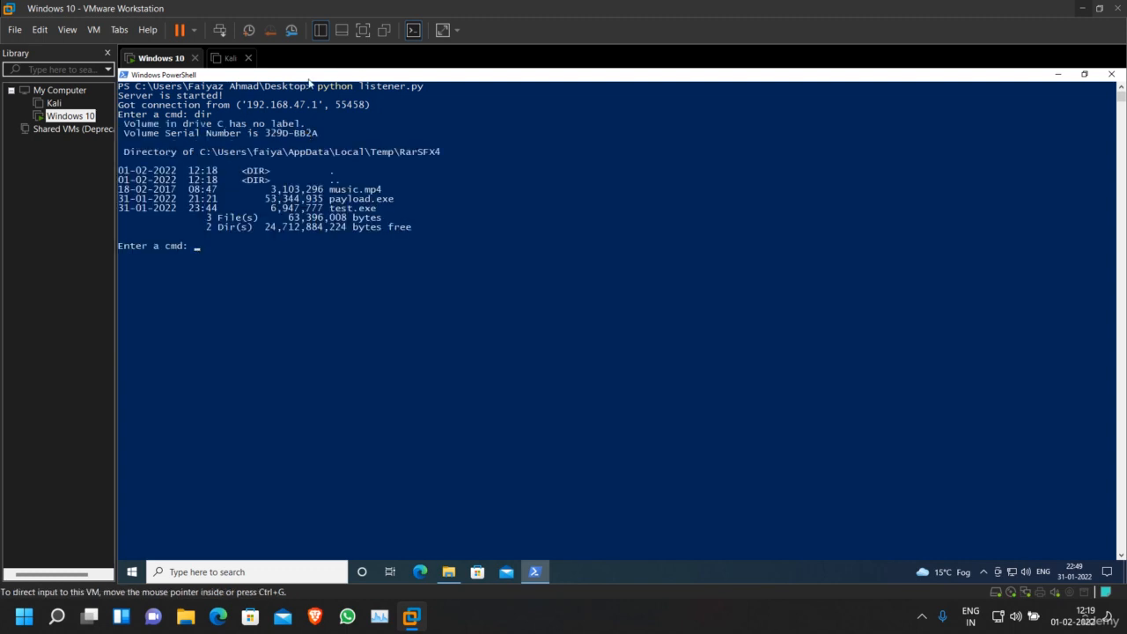
mouse_move(385, 199)
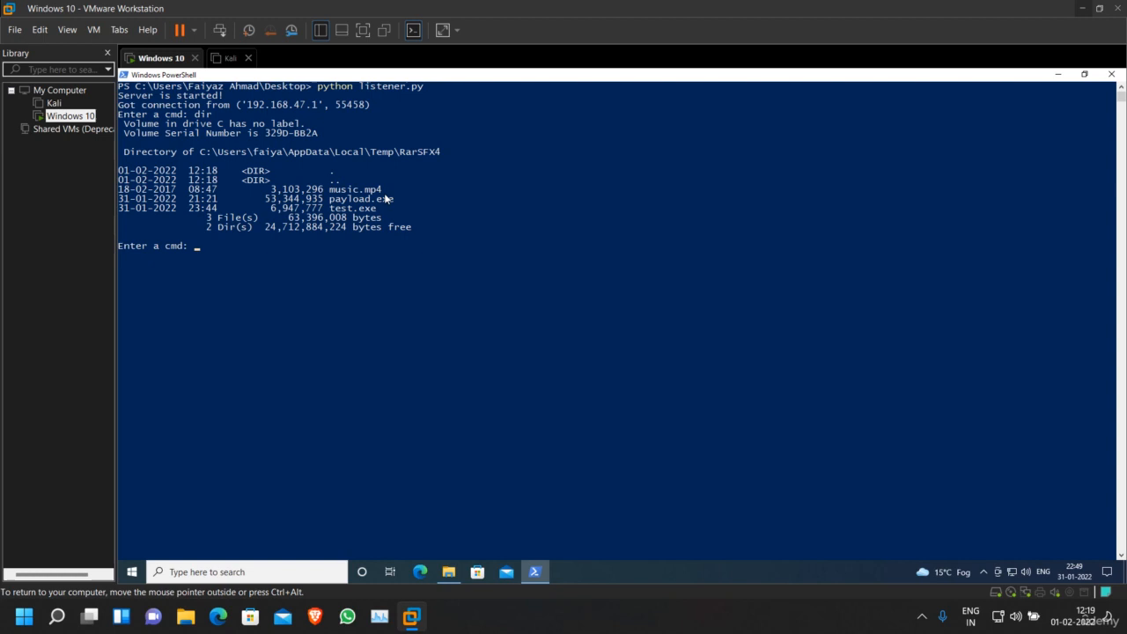
type("whoami")
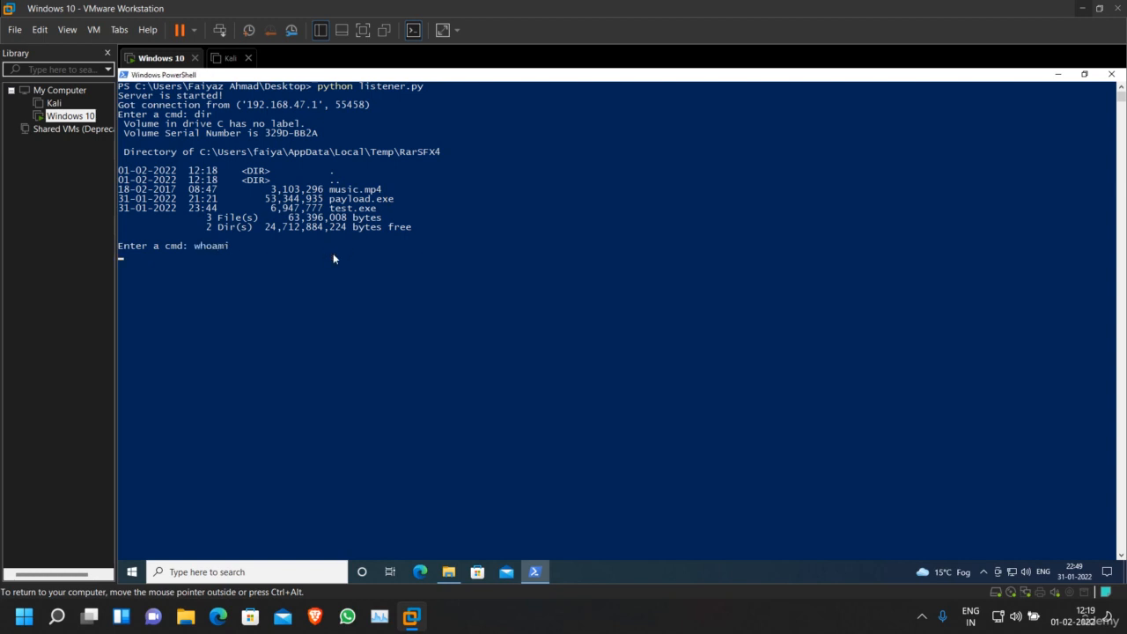
key("Return")
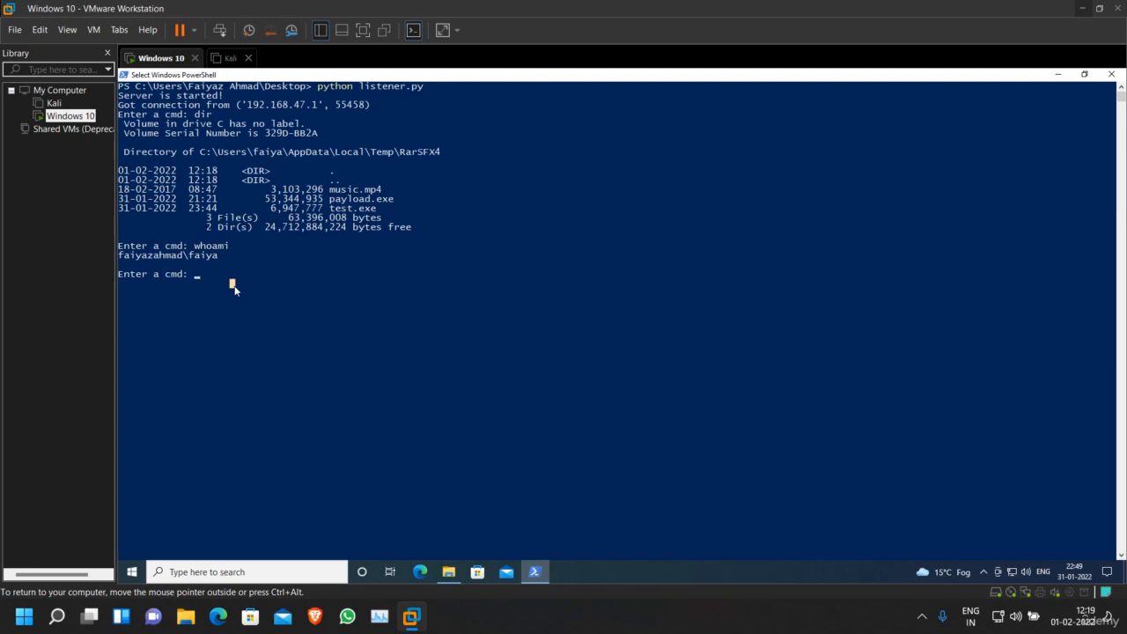
type("quit")
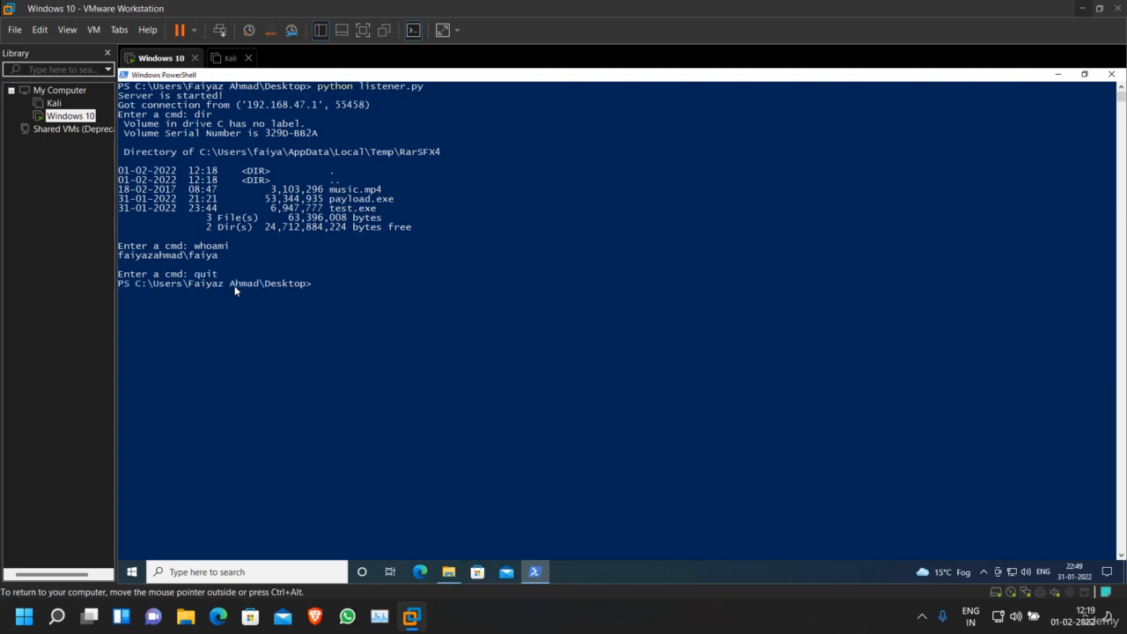
- Rerun the listener, correcting the misspelt listner.py, and receive a new 192.168.47.1 connection
type("pyt")
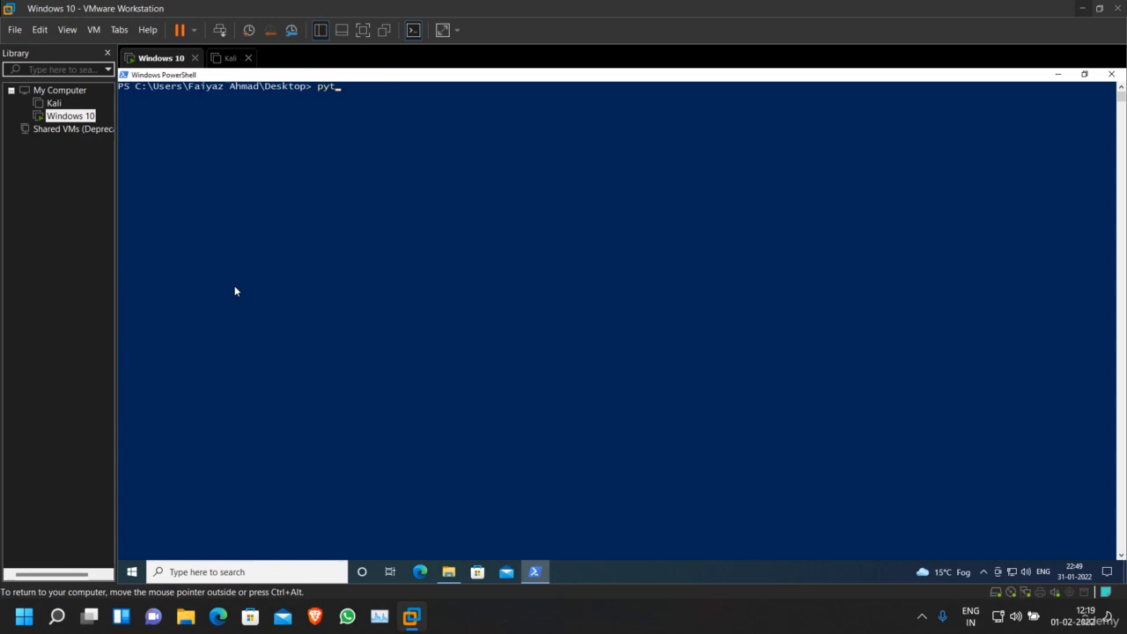
key("Return")
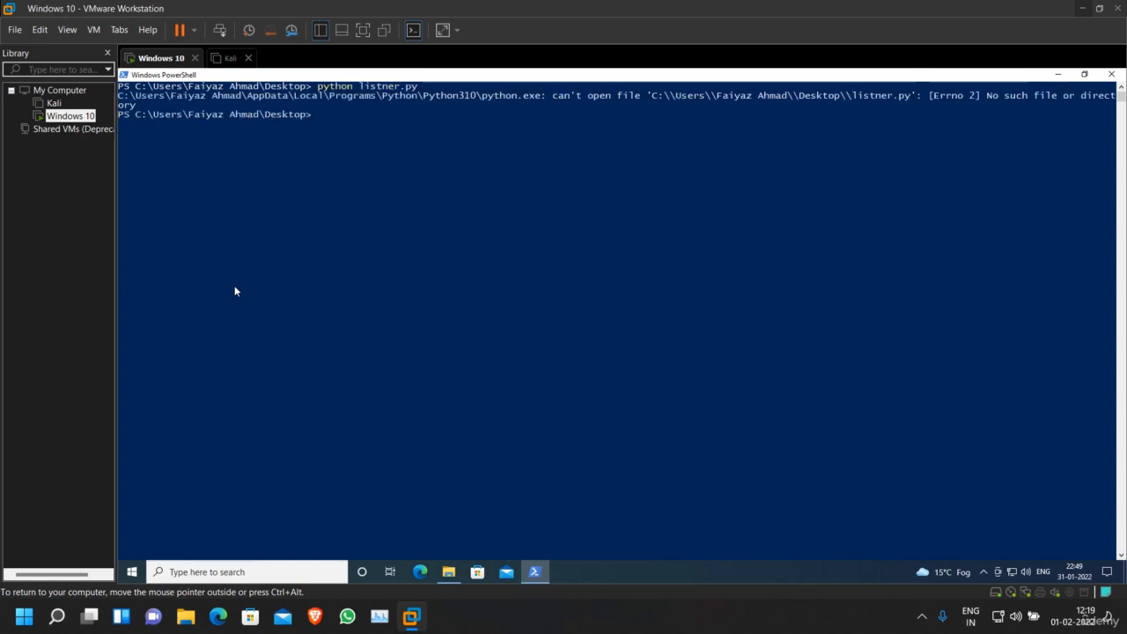
key("Return")
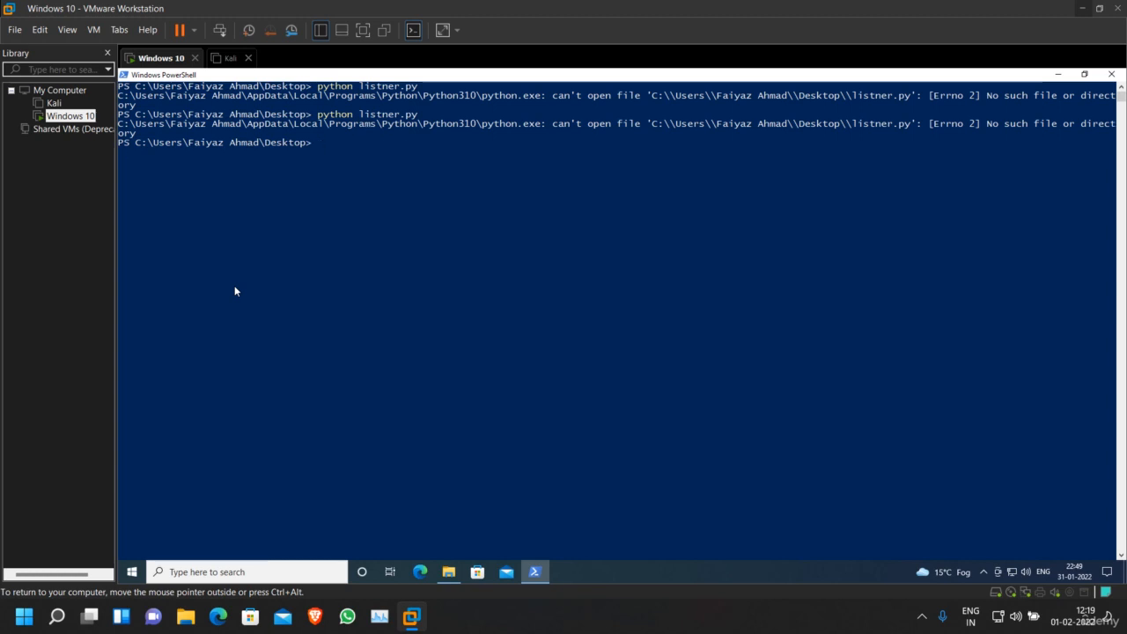
type("python listner.py")
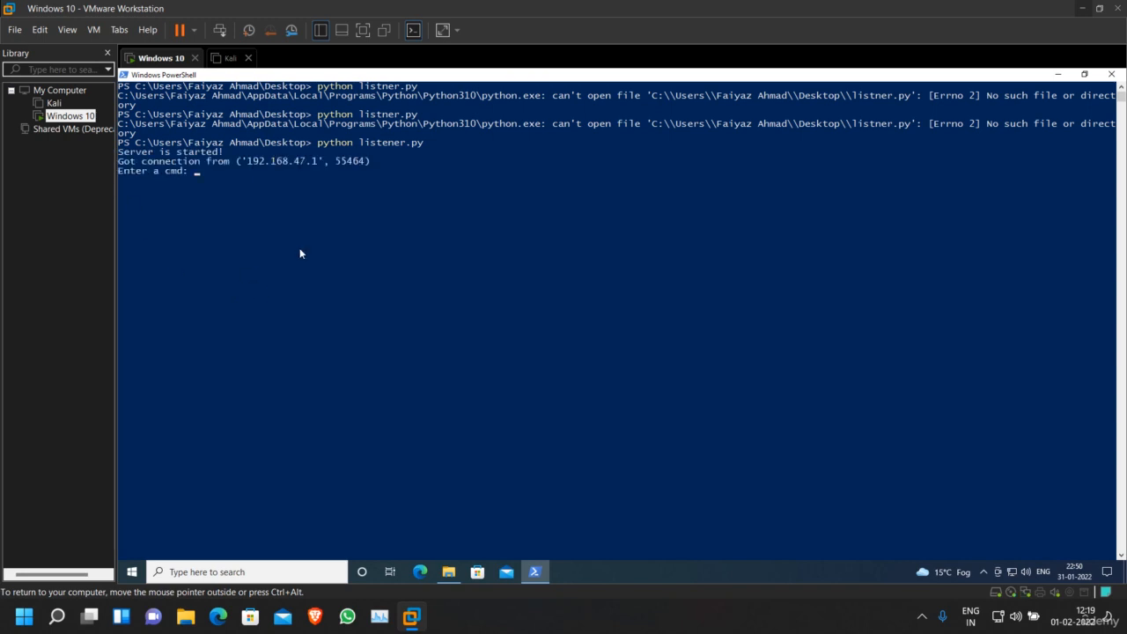
mouse_move(285, 220)
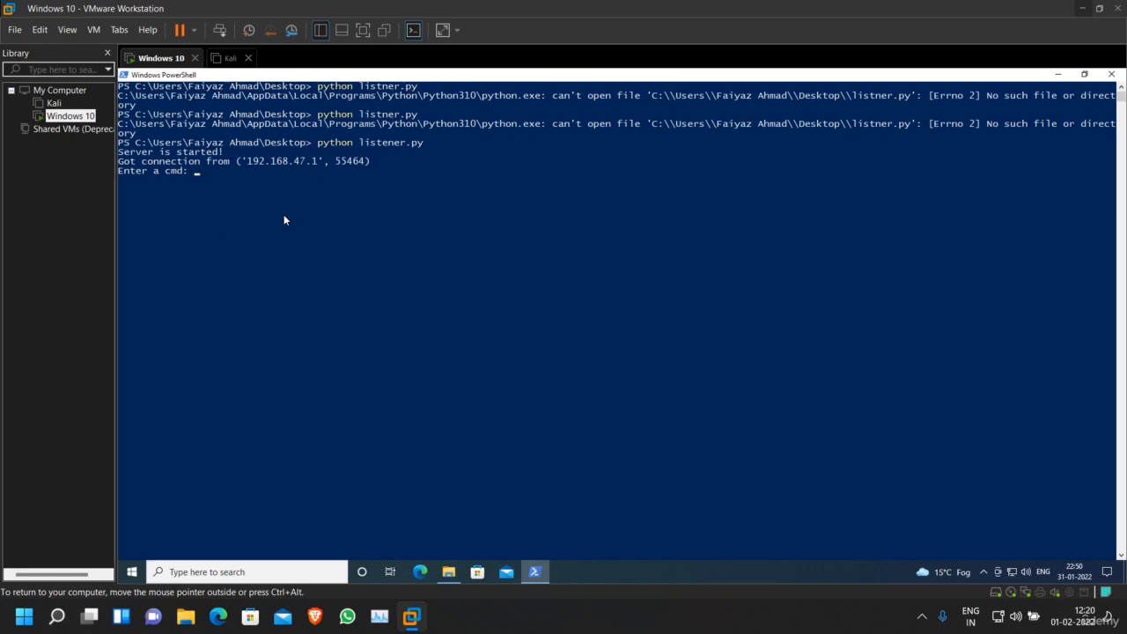